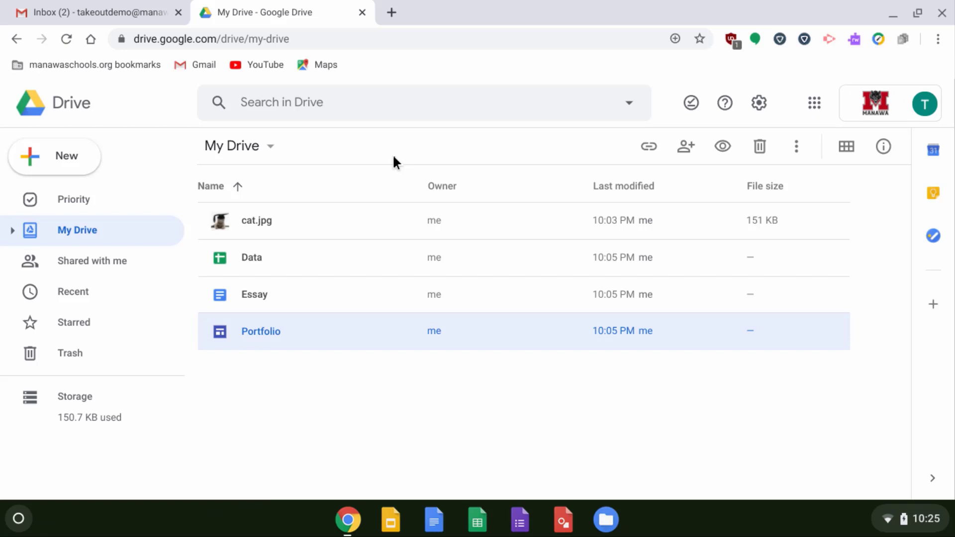
mouse_move(333, 193)
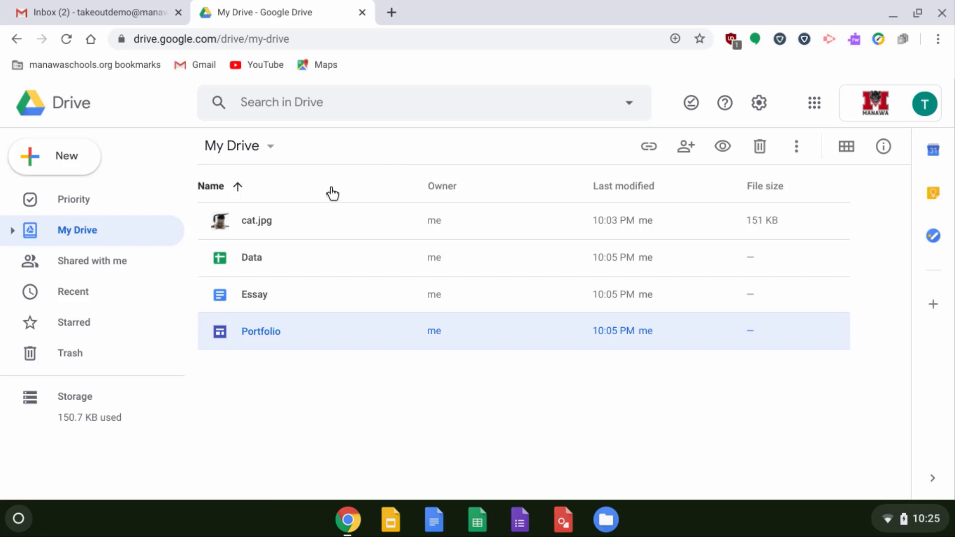
- Review cat.jpg and the Data spreadsheet in the school My Drive, then switch to the Gmail tab
left_click(255, 220)
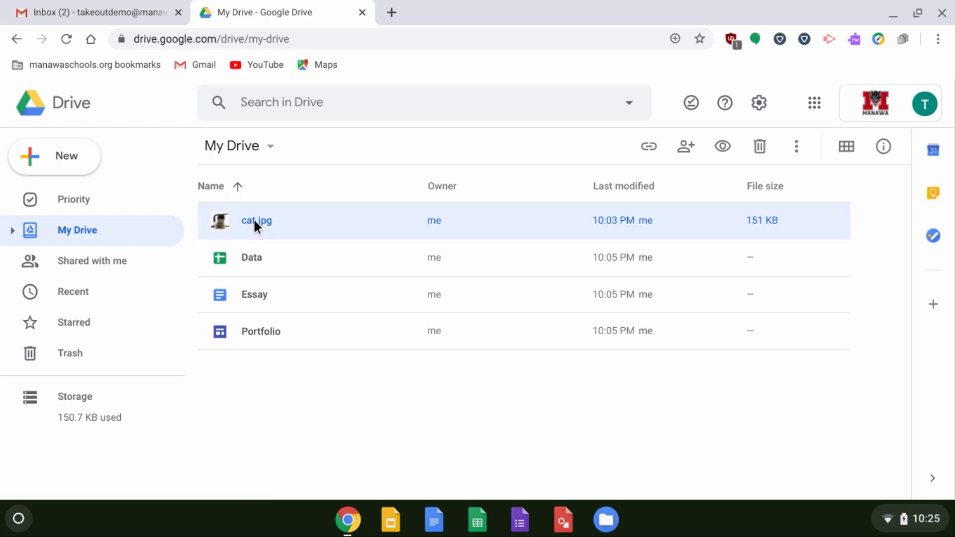
left_click(250, 257)
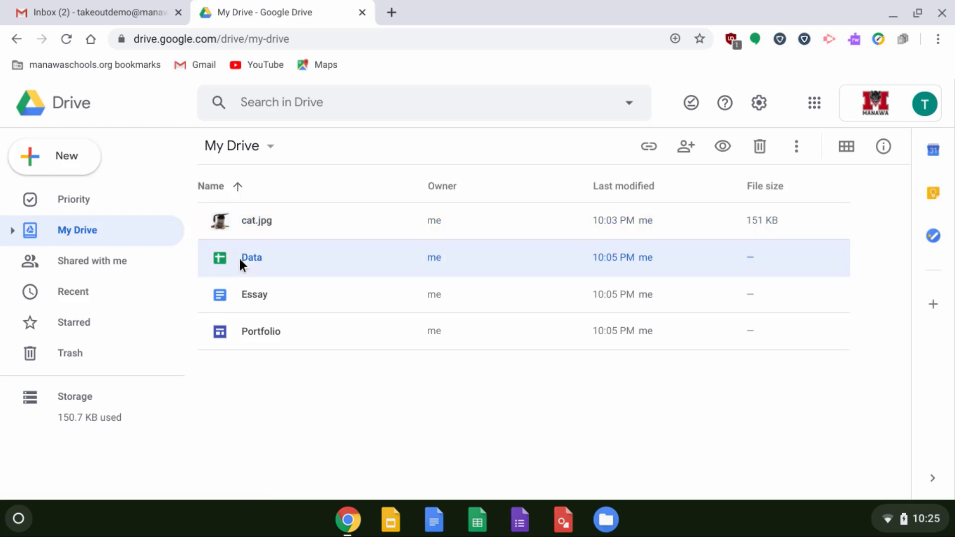
left_click(91, 12)
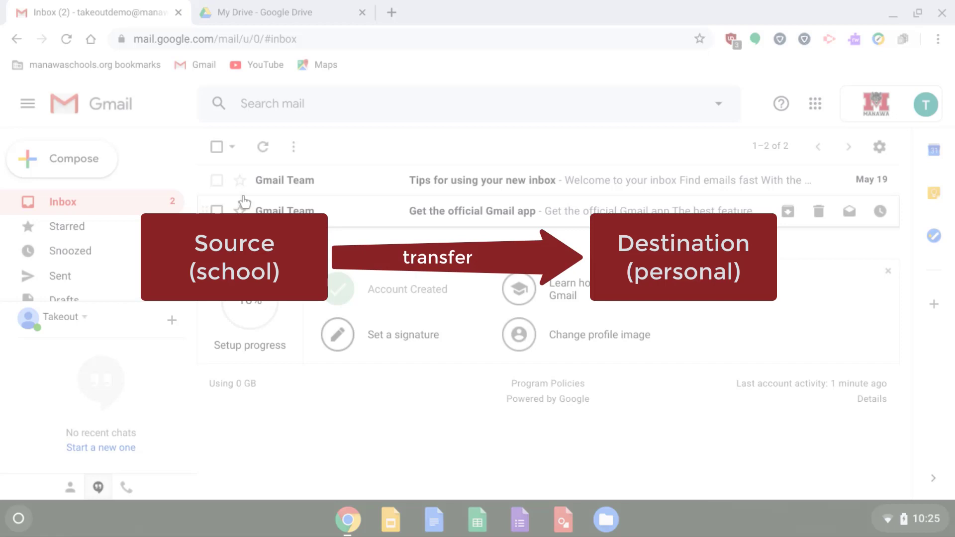
mouse_move(496, 364)
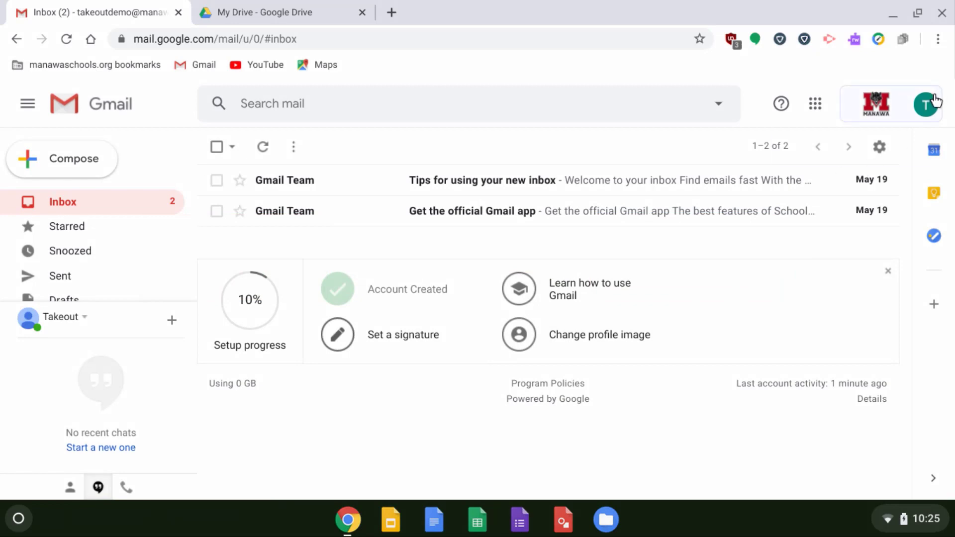
- Check the avatar to confirm the school-managed account owns this inbox, then open a new tab
left_click(909, 103)
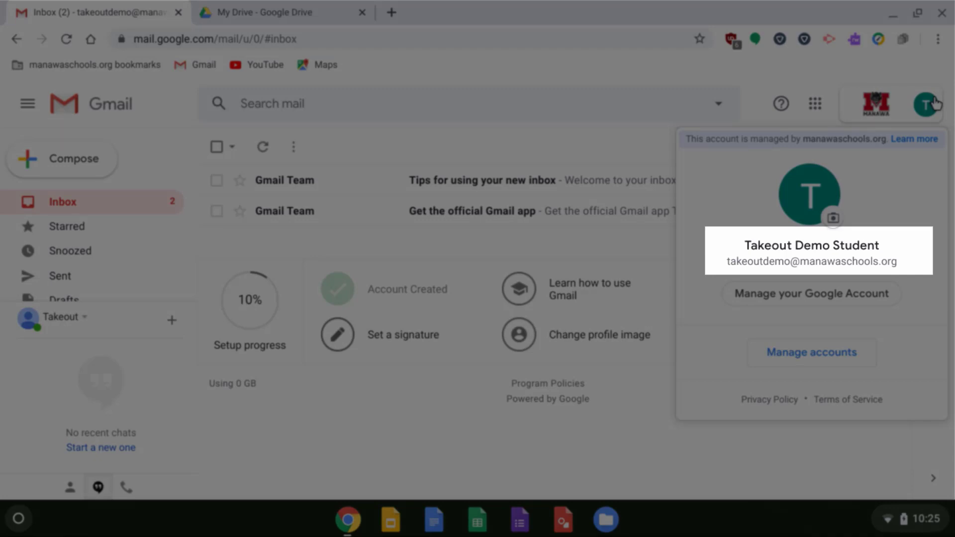
left_click(758, 11)
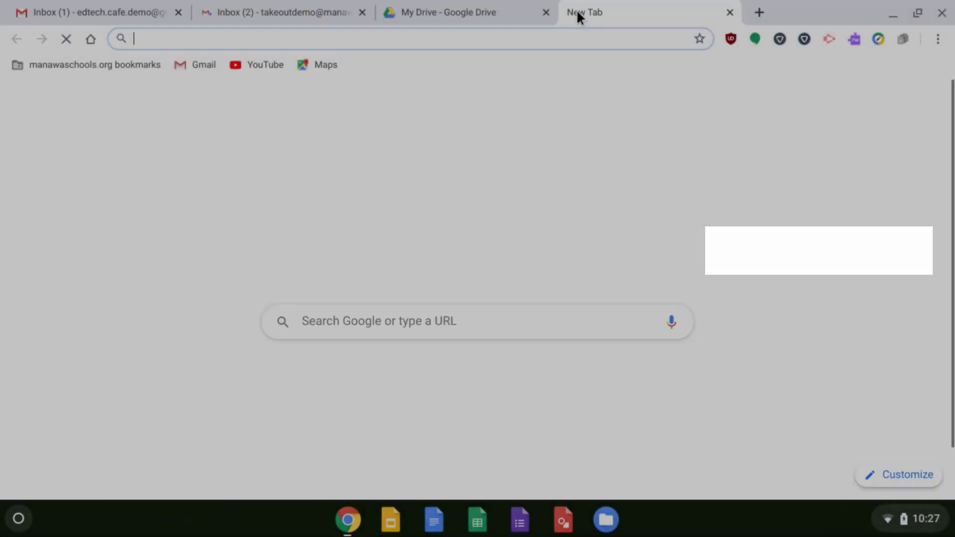
- Go to takeout.google.com/transfer in the new tab
type("takeout.google")
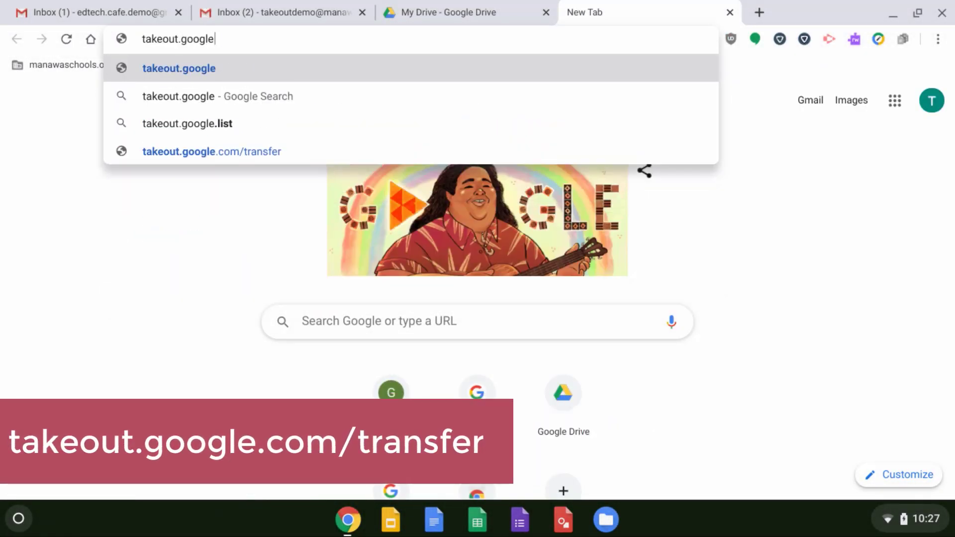
type(".com/transfer?pli=1")
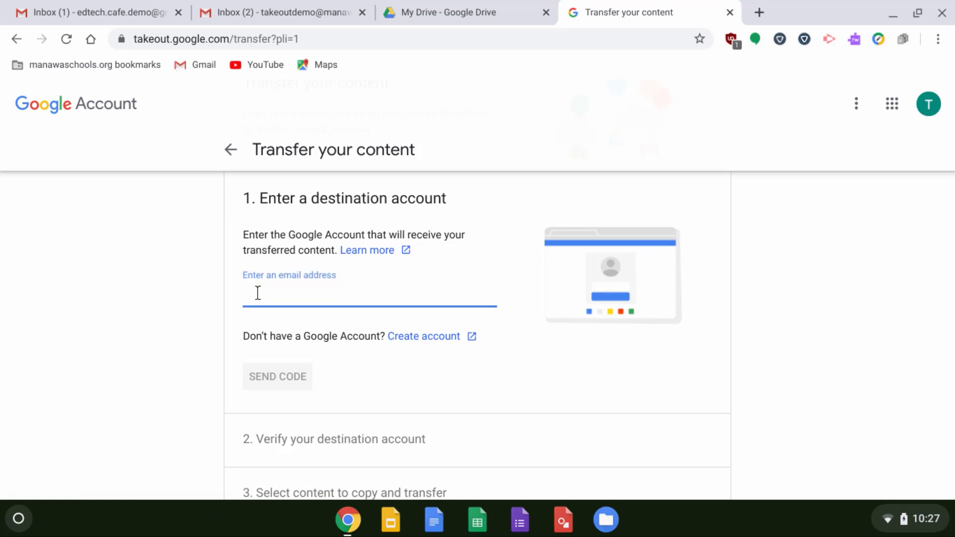
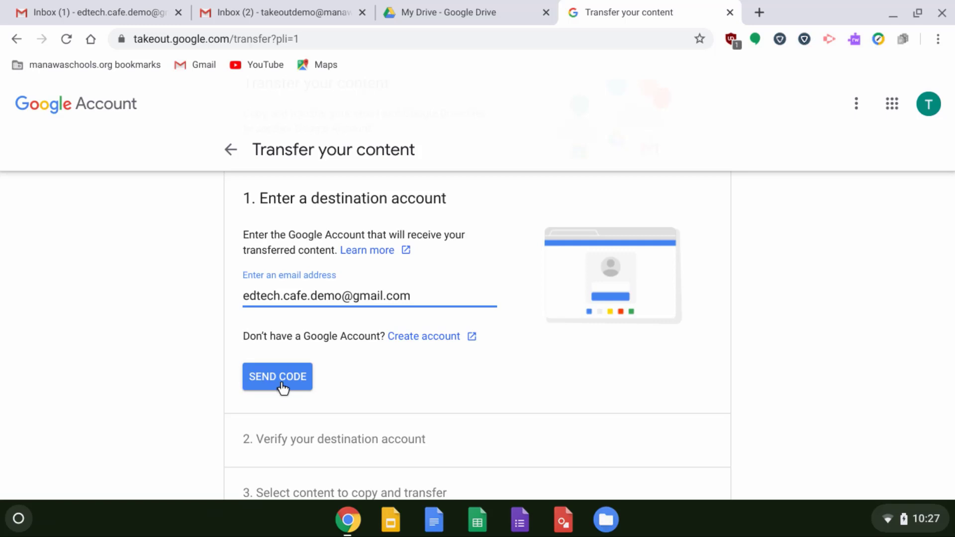
left_click(276, 376)
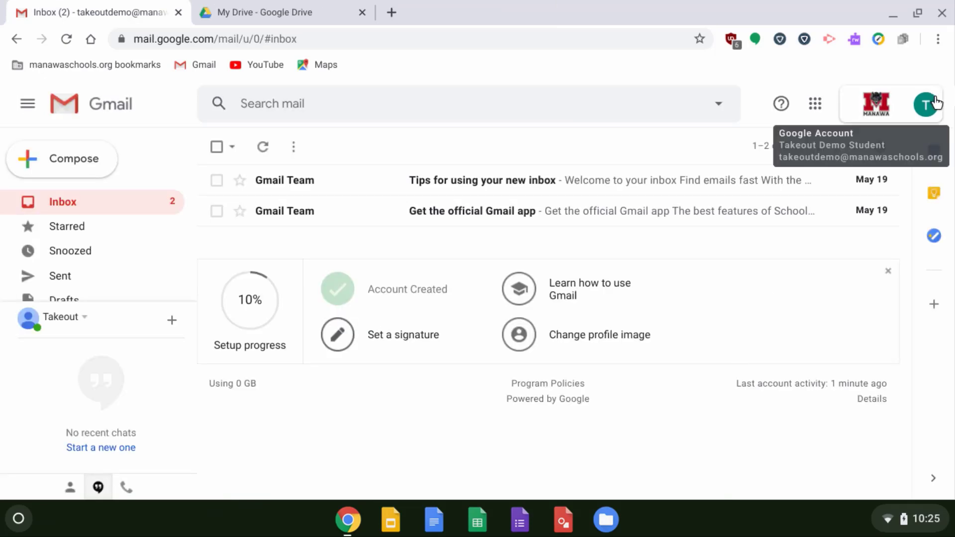
- Open the device's account management settings through the Gmail avatar's Manage accounts options
left_click(926, 104)
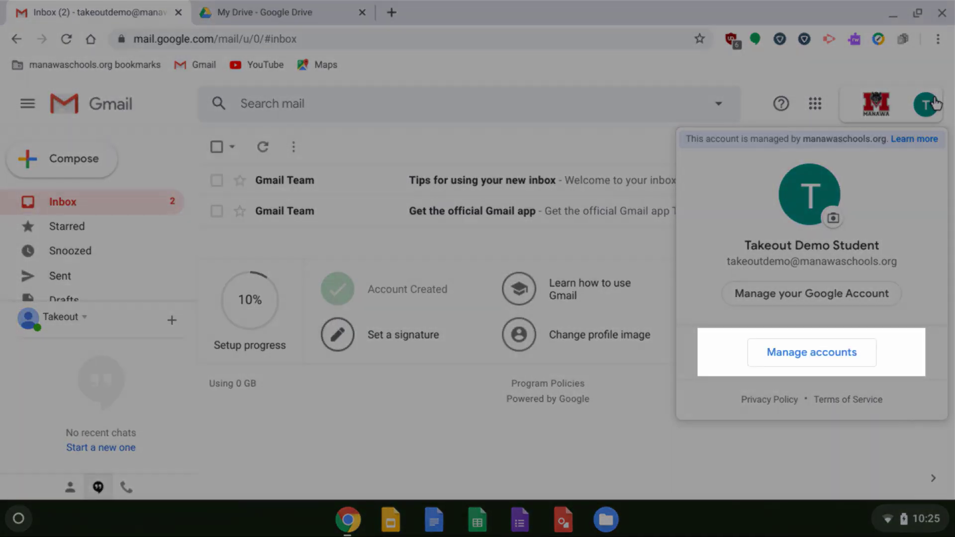
mouse_move(810, 362)
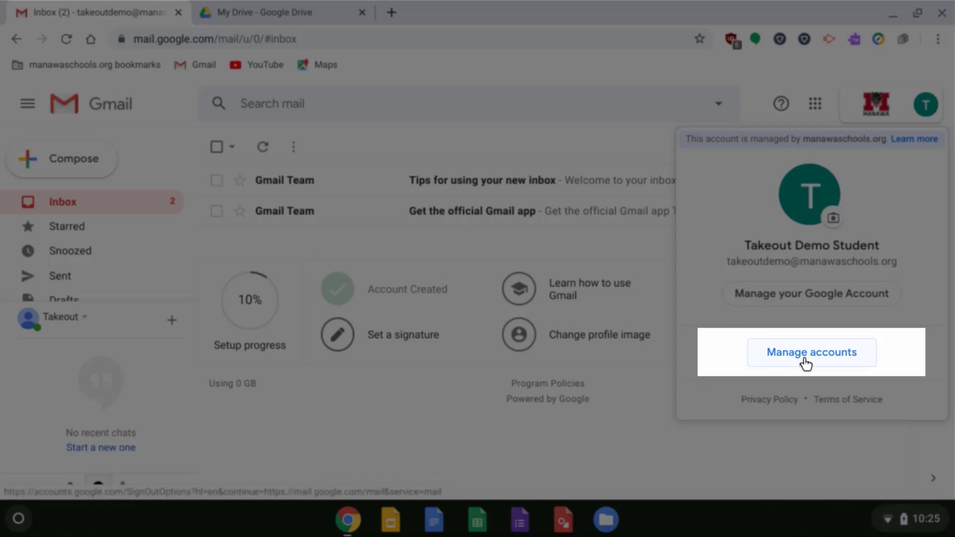
left_click(811, 352)
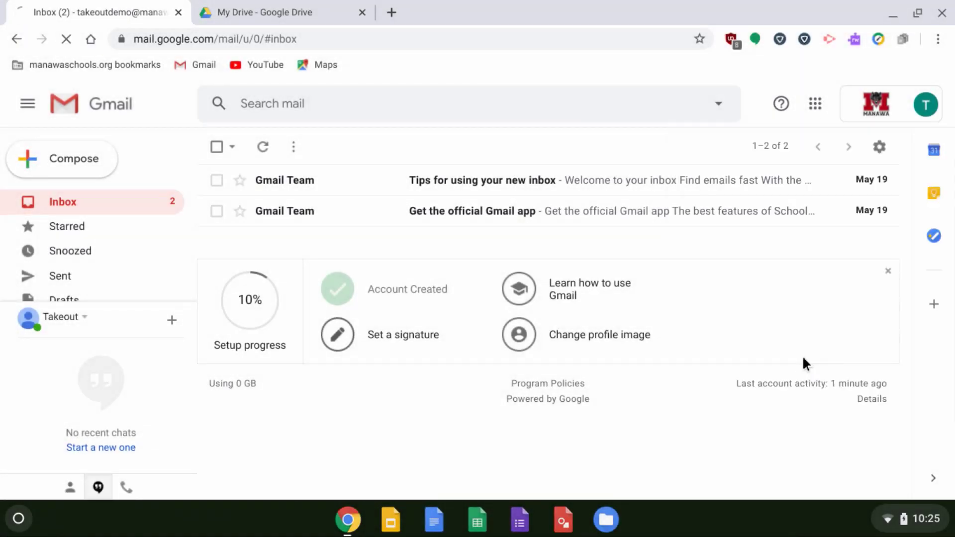
left_click(924, 103)
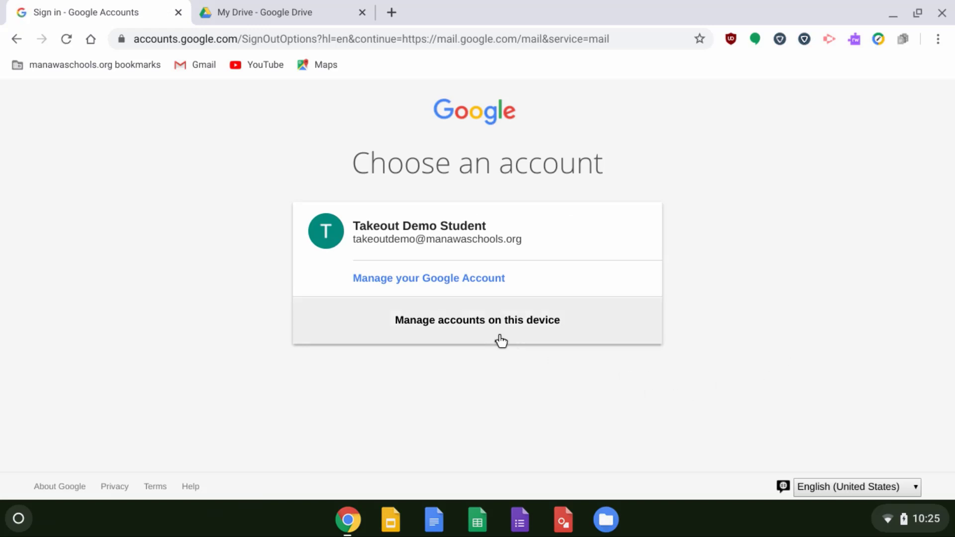
mouse_move(483, 331)
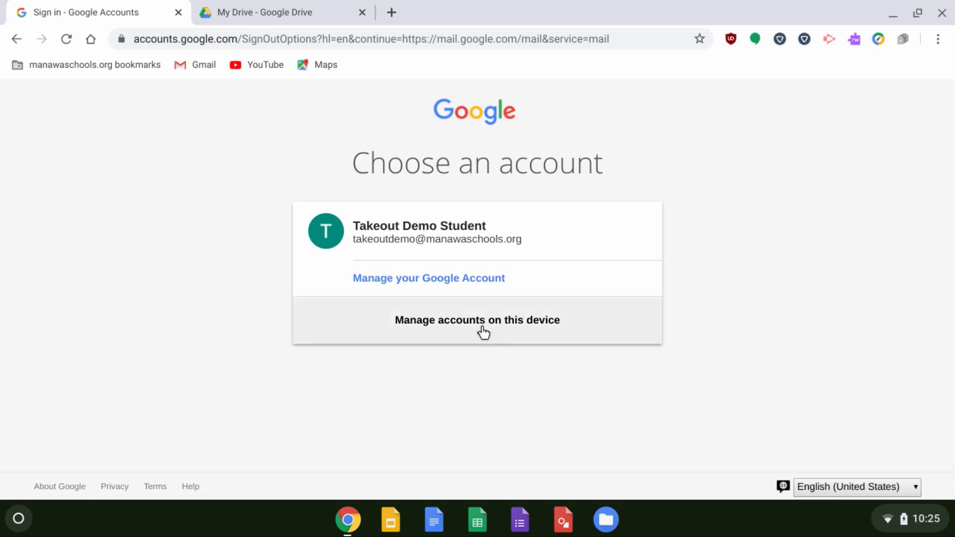
left_click(476, 320)
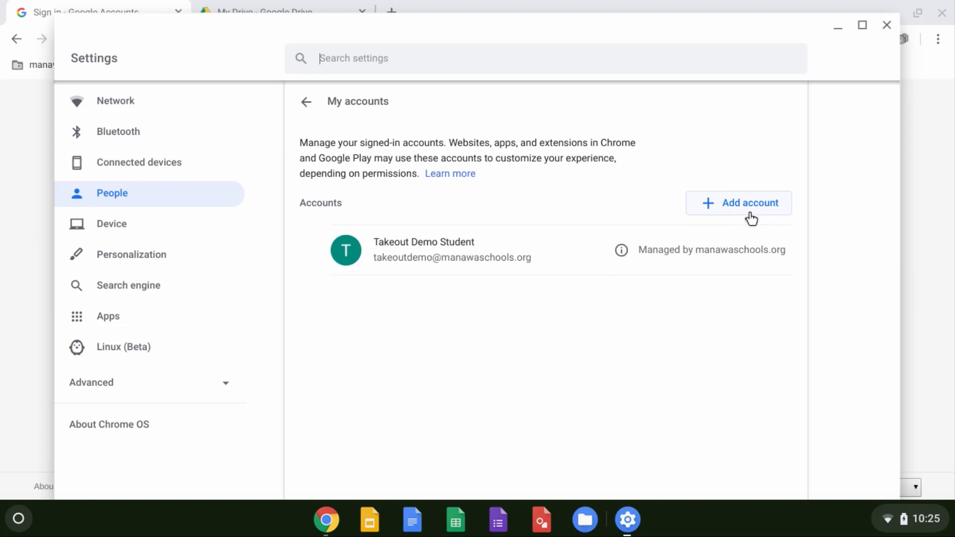
left_click(748, 203)
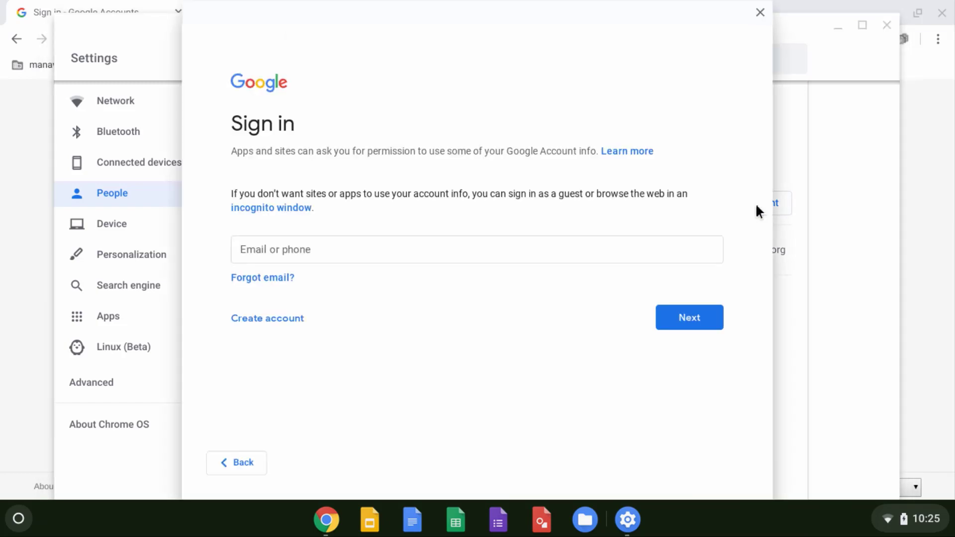
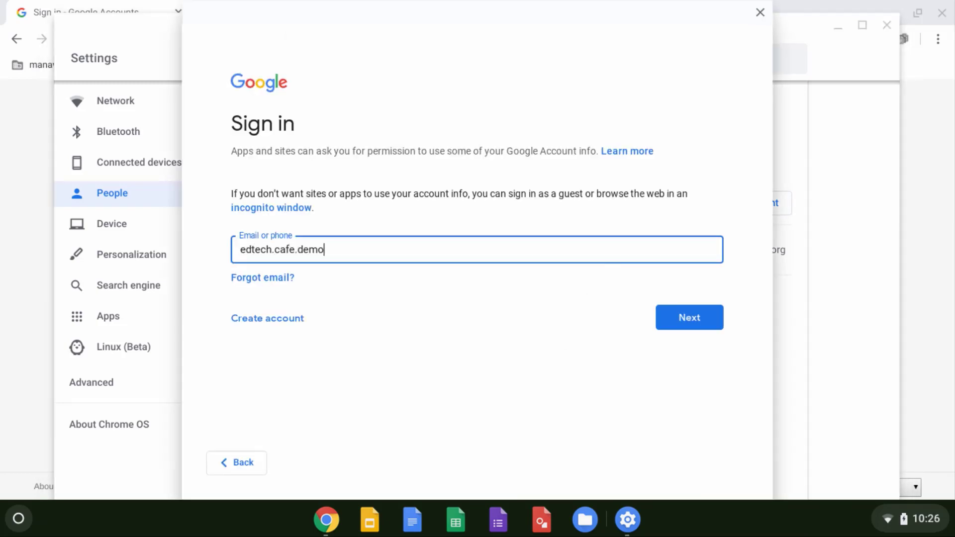
left_click(689, 316)
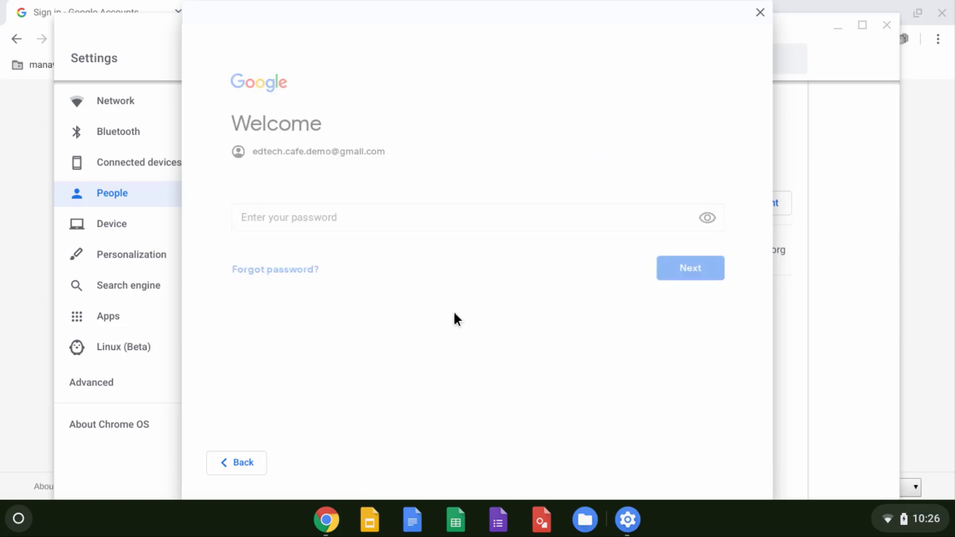
left_click(759, 12)
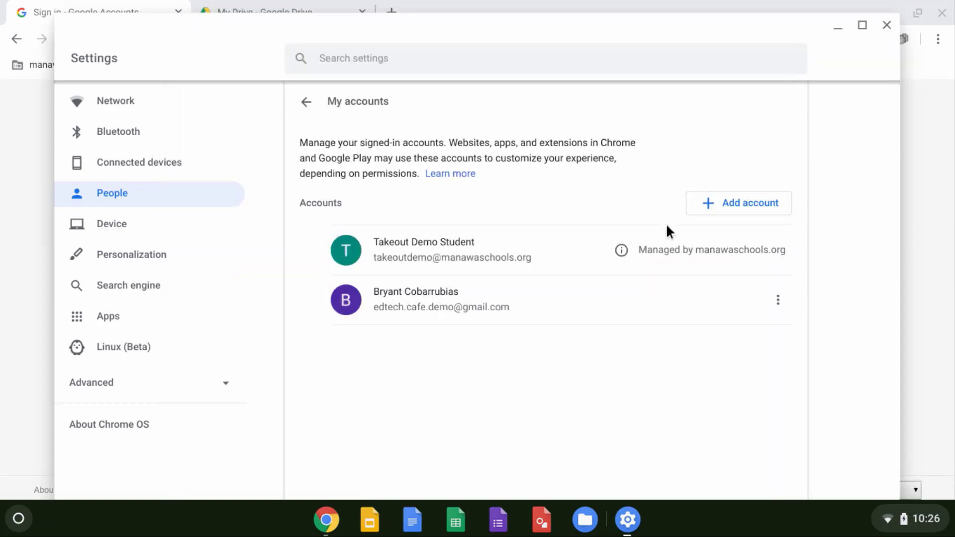
mouse_move(922, 33)
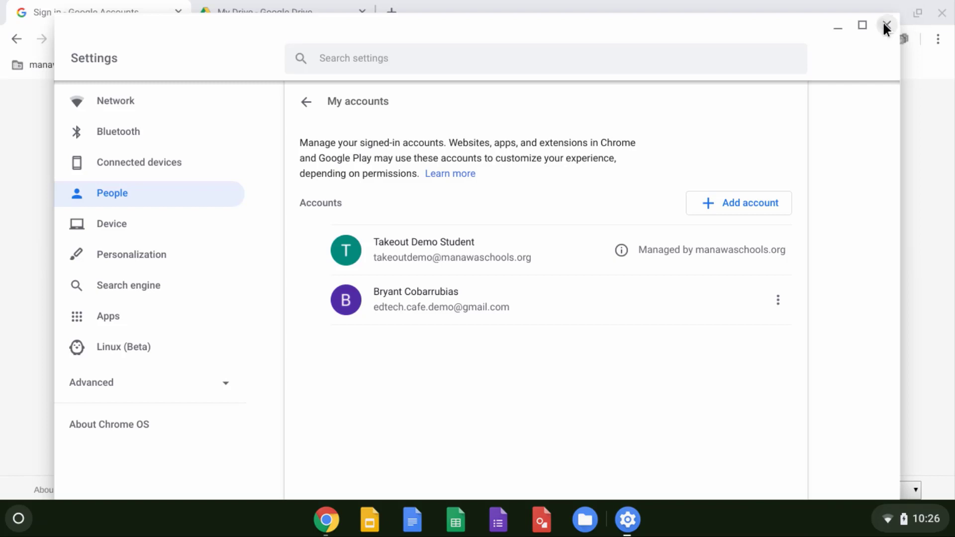
left_click(887, 25)
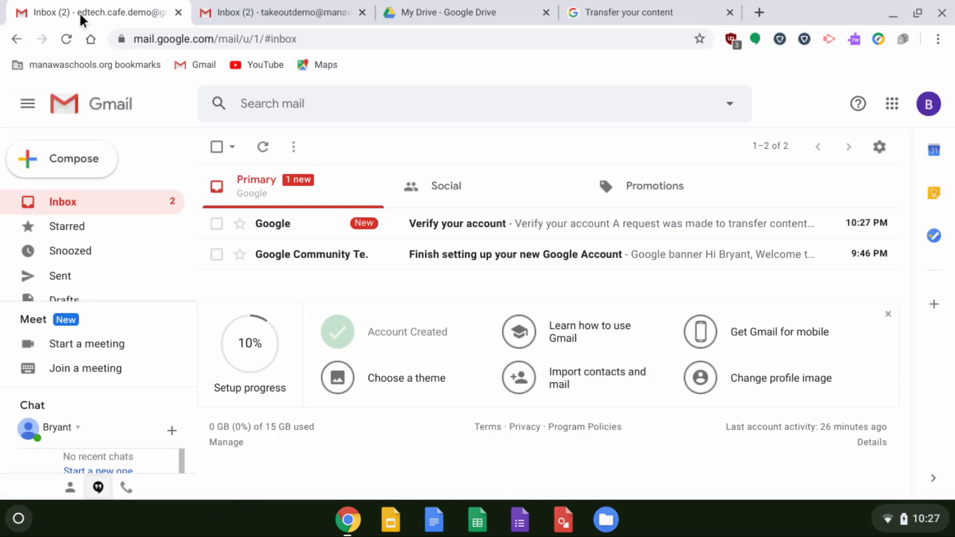
- Open the Verify your account email and request the transfer confirmation code
left_click(457, 223)
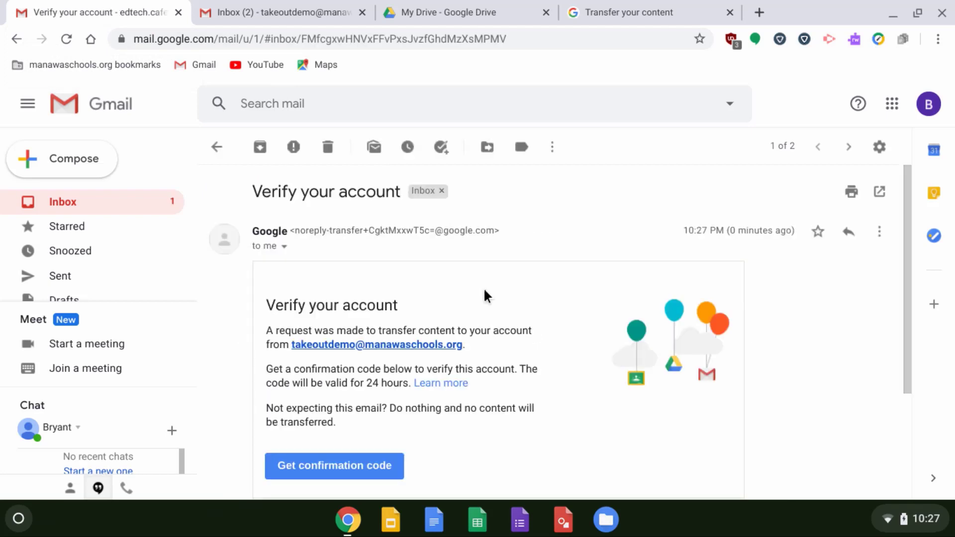
scroll("down", 3)
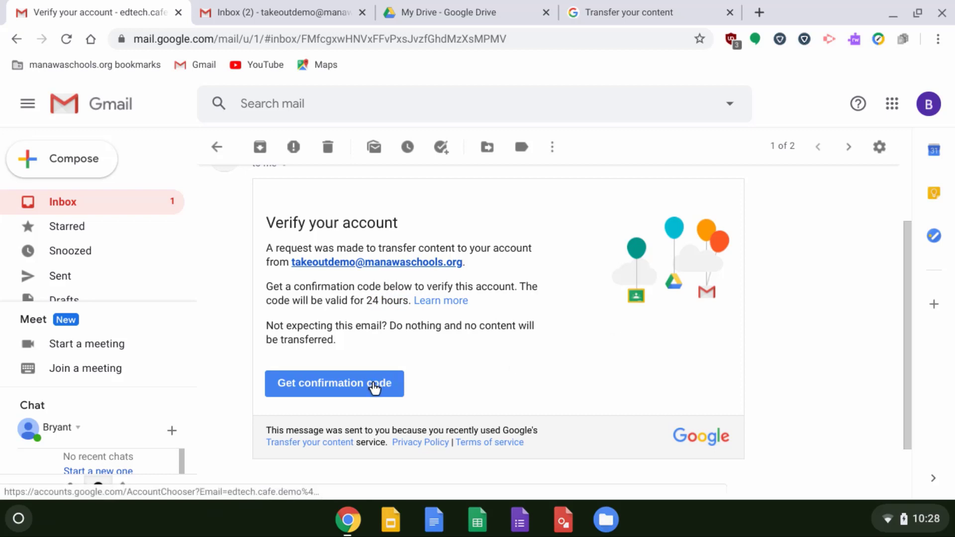
left_click(333, 382)
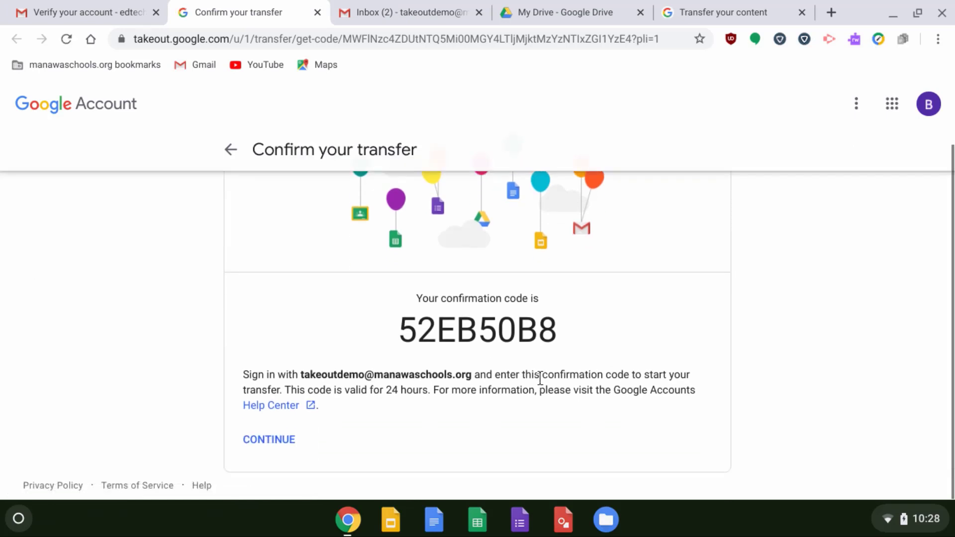
double_click(477, 330)
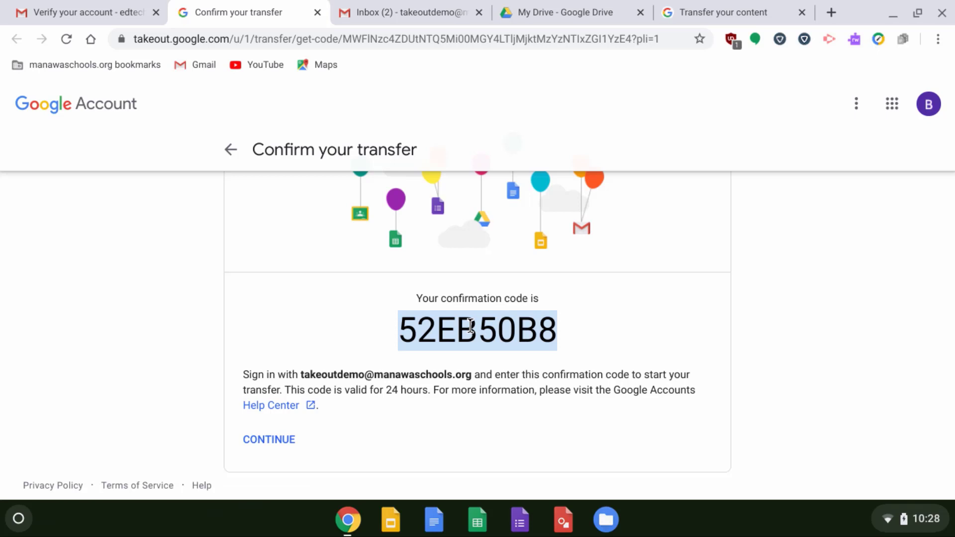
right_click(477, 330)
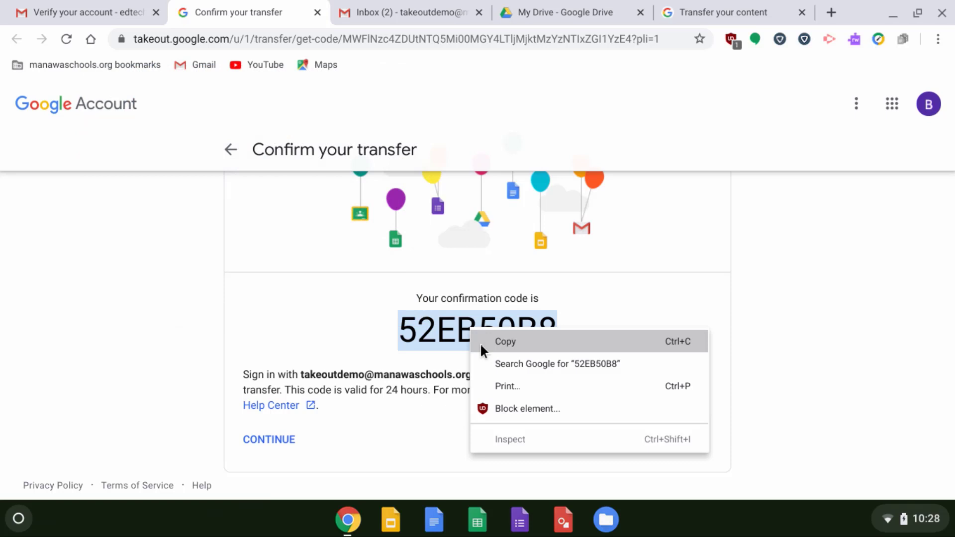
mouse_move(698, 359)
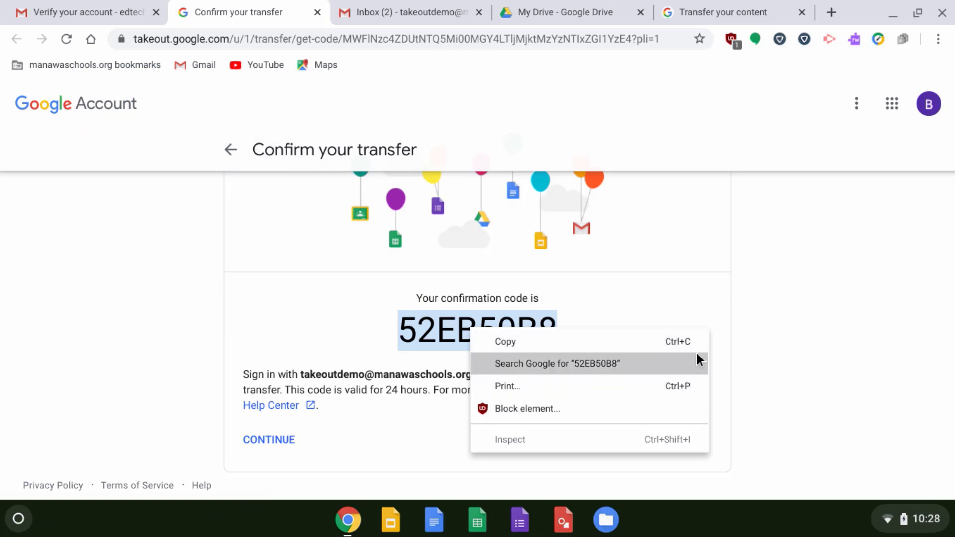
mouse_move(596, 341)
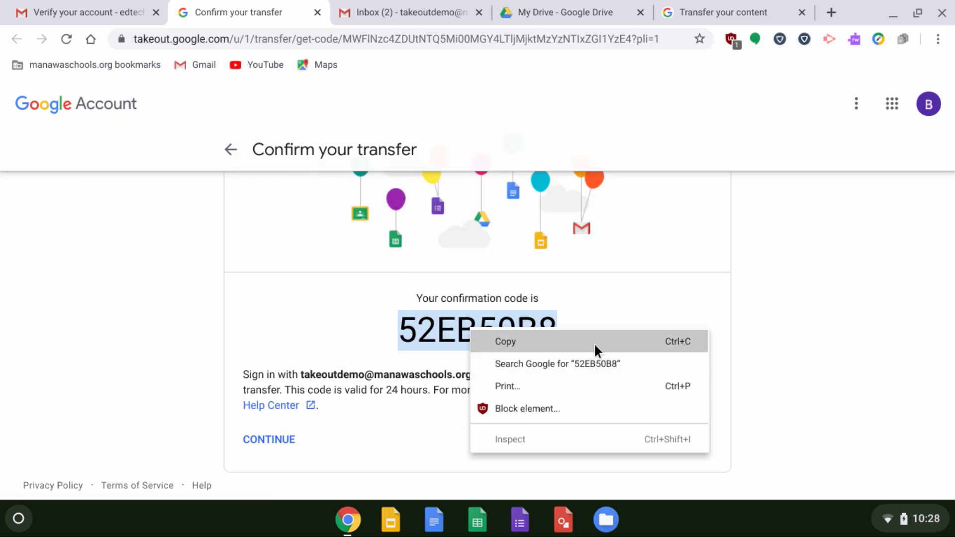
left_click(505, 341)
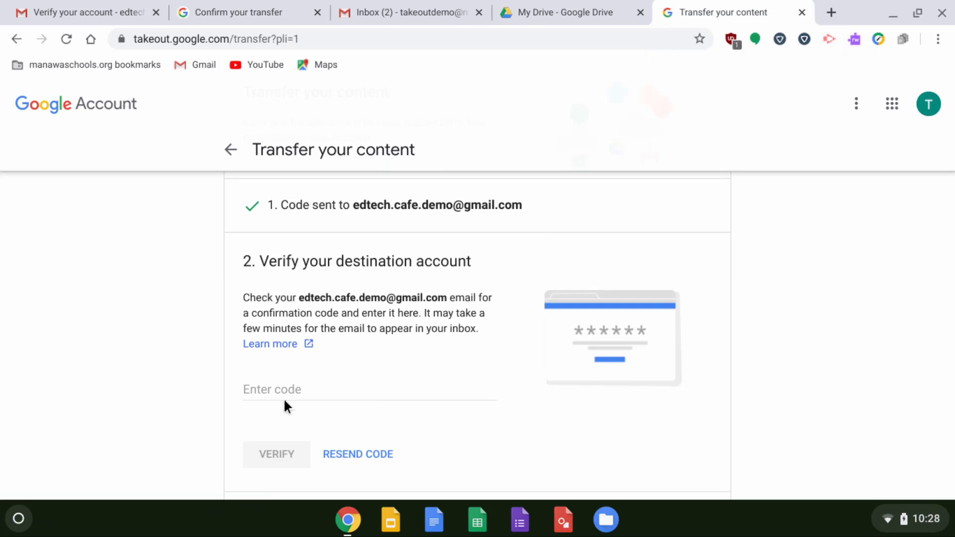
right_click(271, 389)
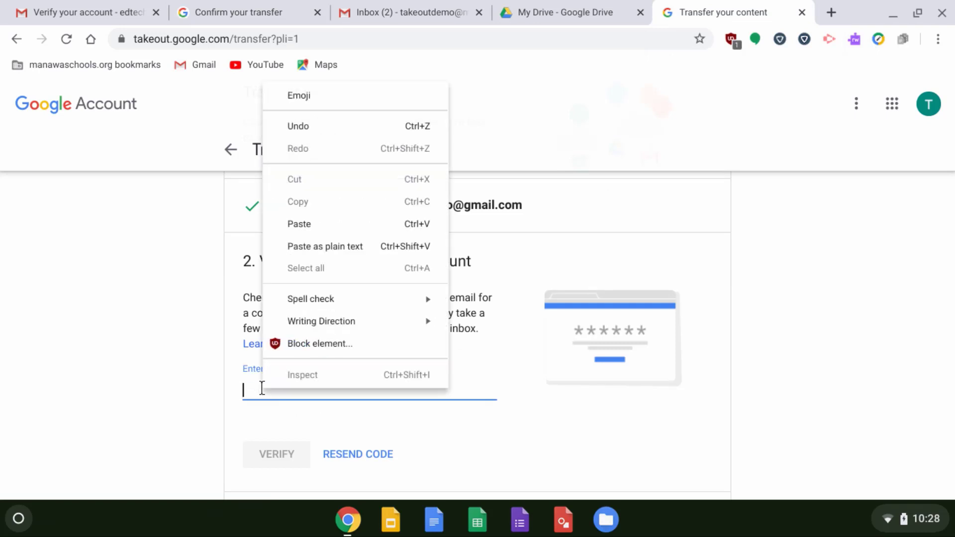
mouse_move(366, 232)
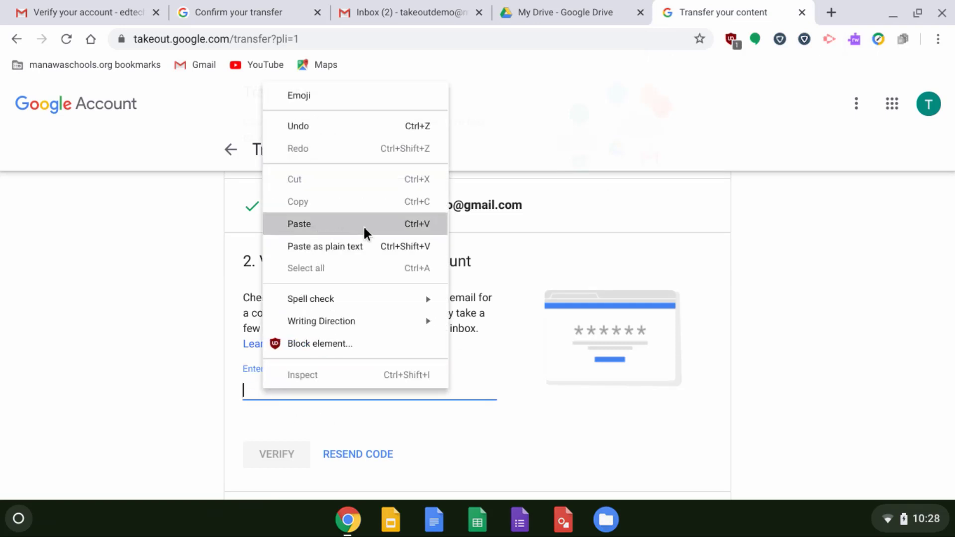
left_click(299, 224)
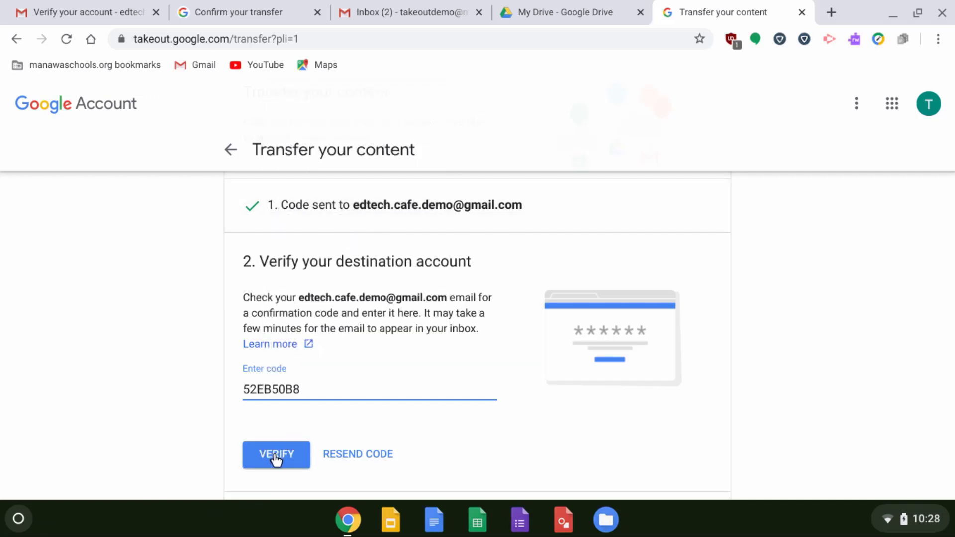
left_click(276, 454)
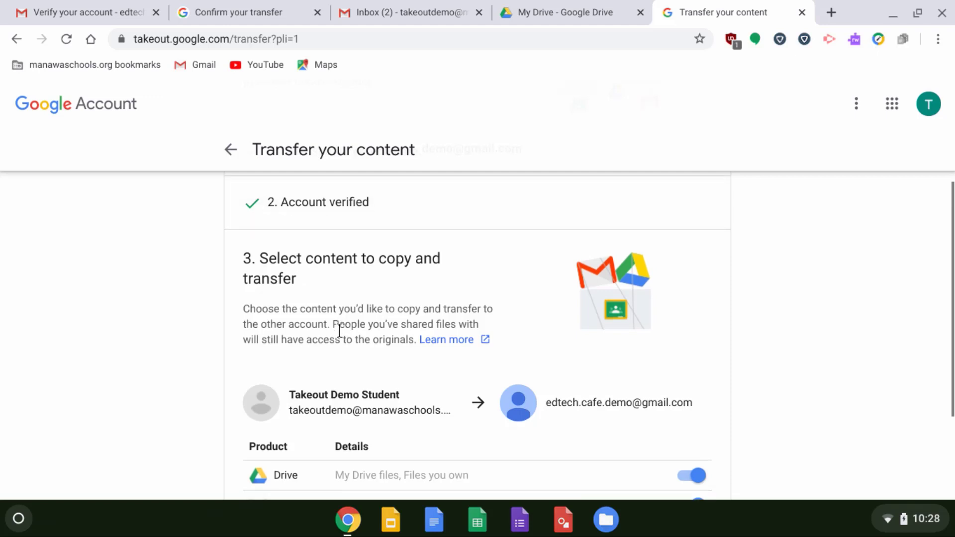
- Start transferring the school Drive files and all mail to the personal account
scroll("down", 3)
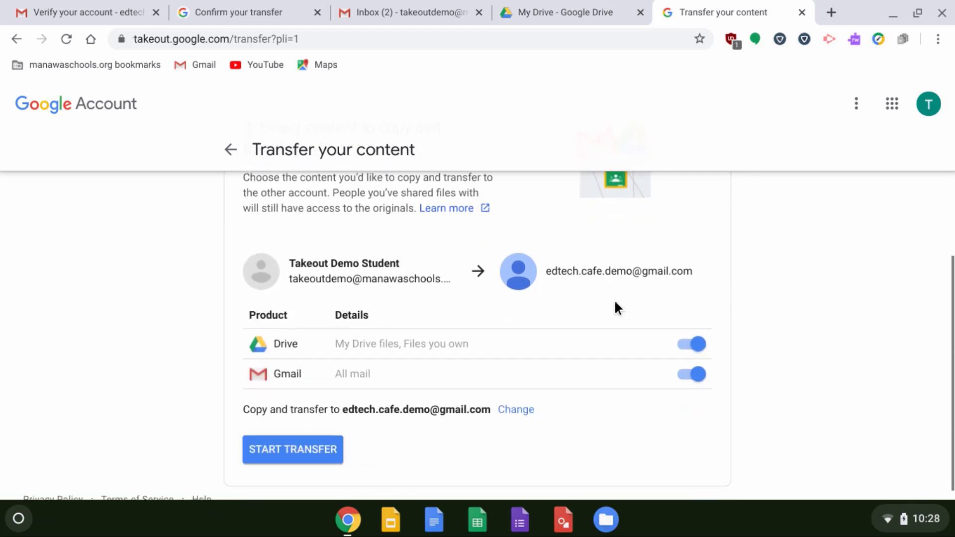
mouse_move(258, 375)
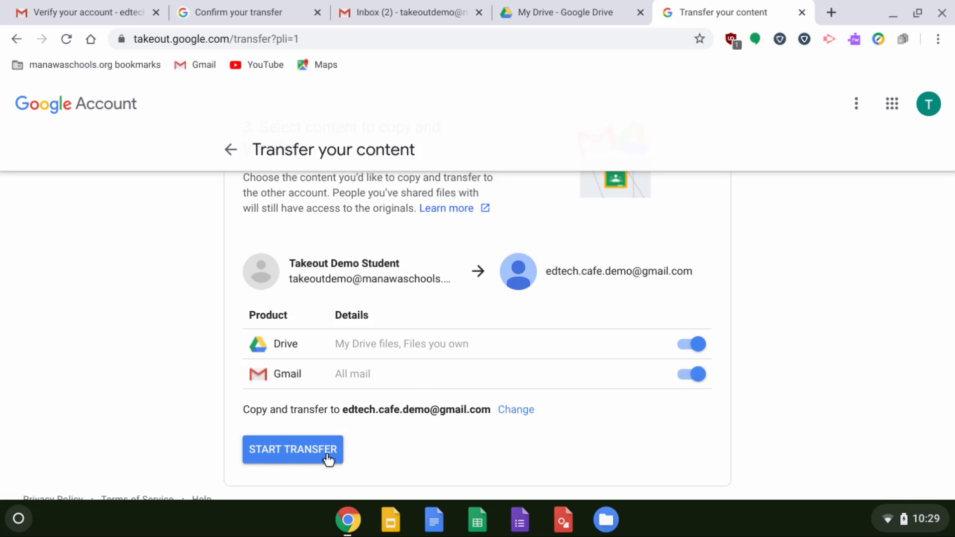
left_click(292, 449)
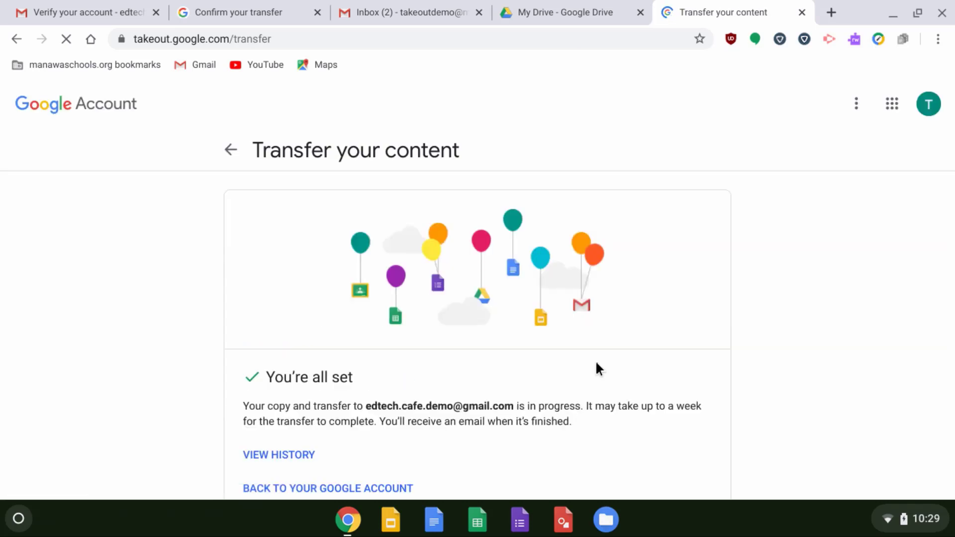
scroll("down", 3)
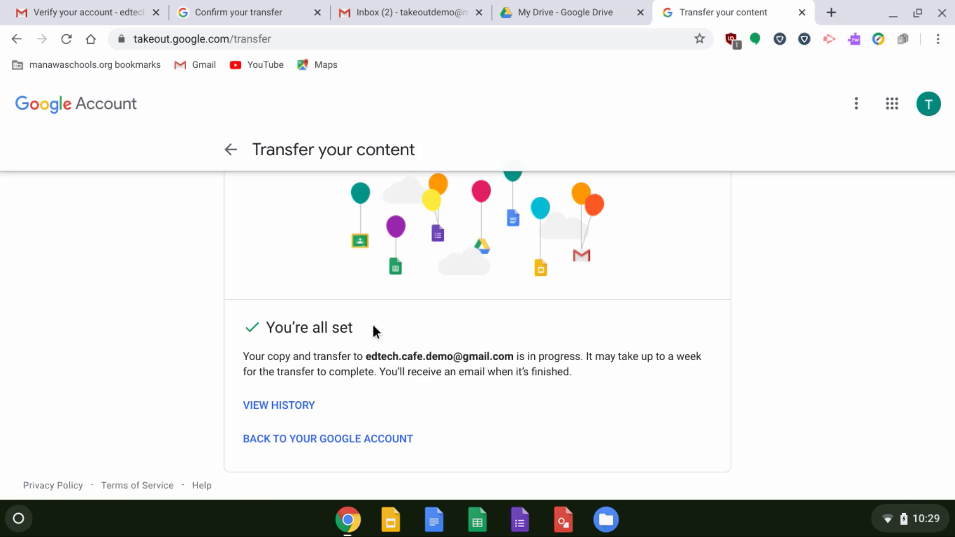
mouse_move(700, 369)
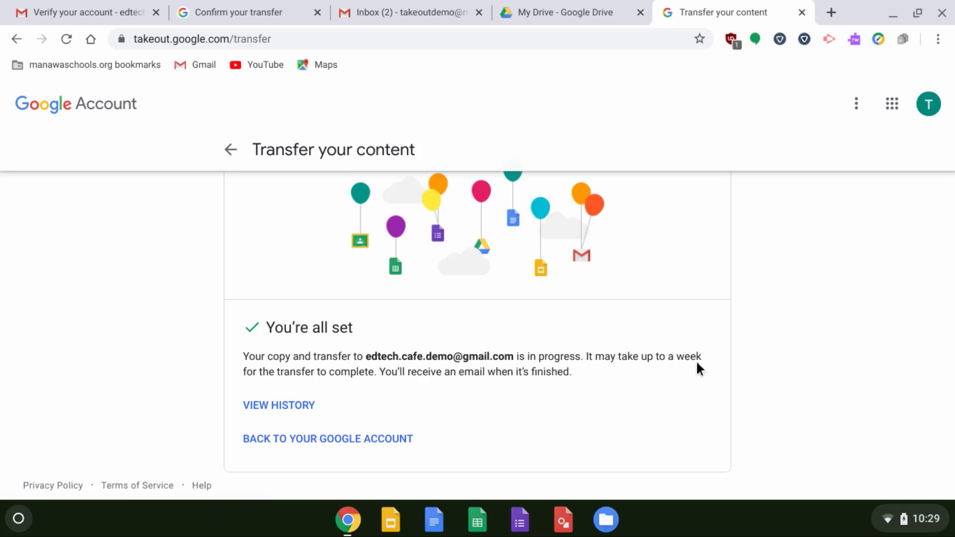
mouse_move(697, 363)
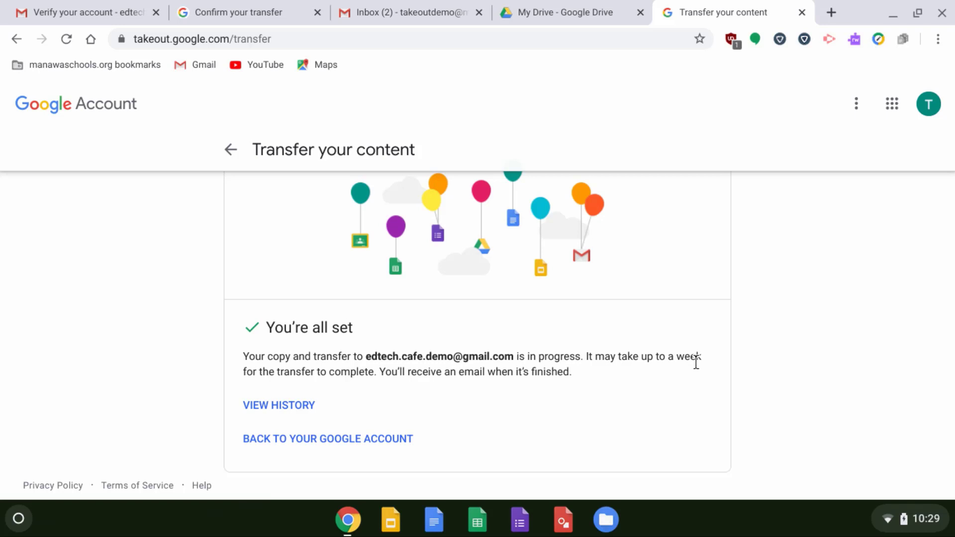
mouse_move(845, 37)
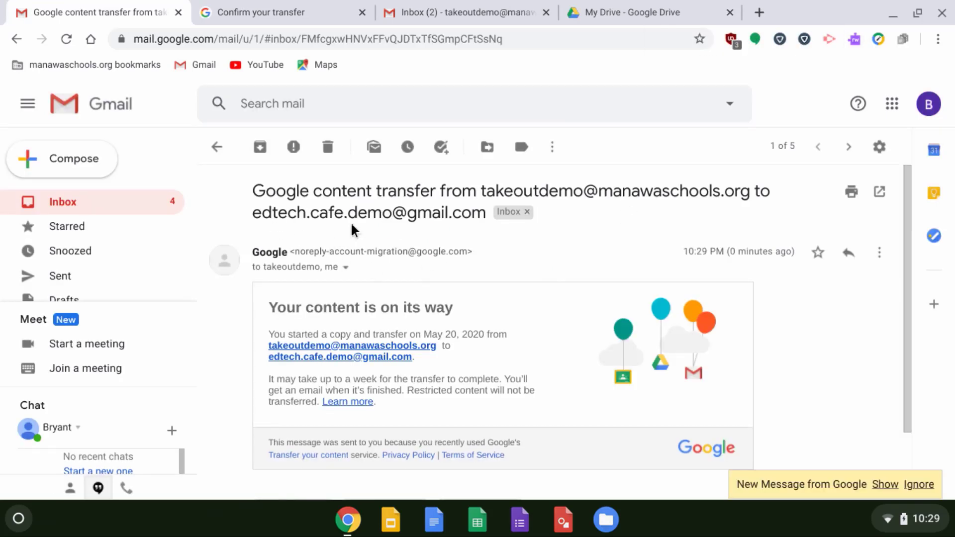
mouse_move(474, 331)
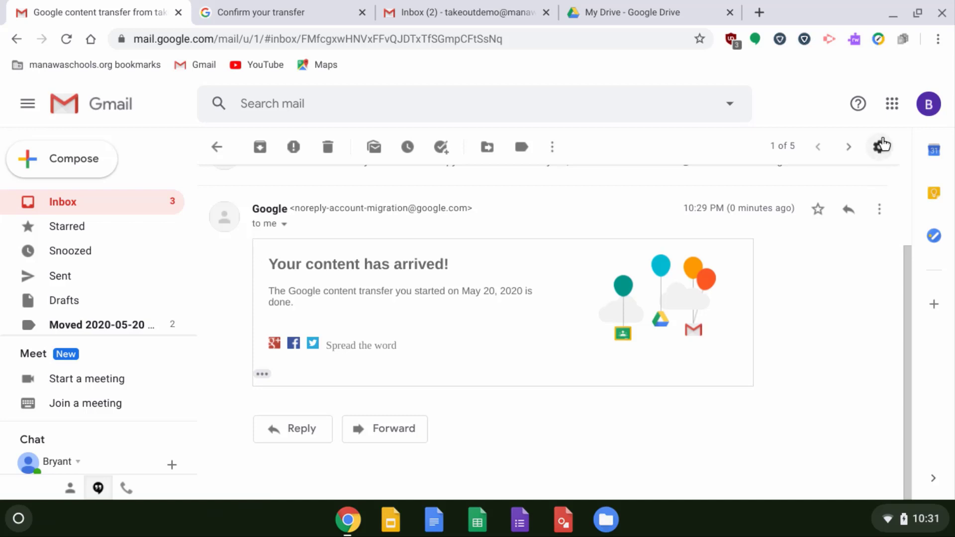
left_click(217, 147)
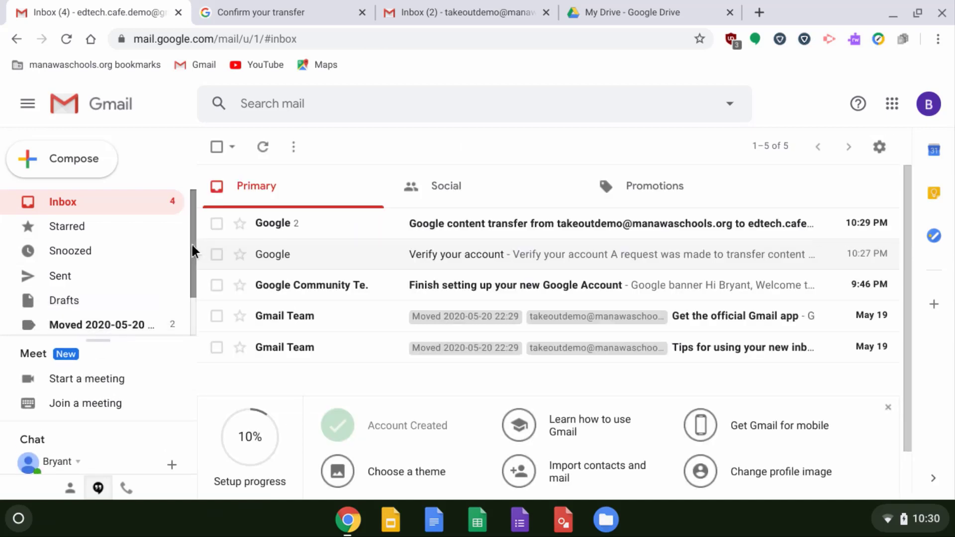
scroll("down", 3)
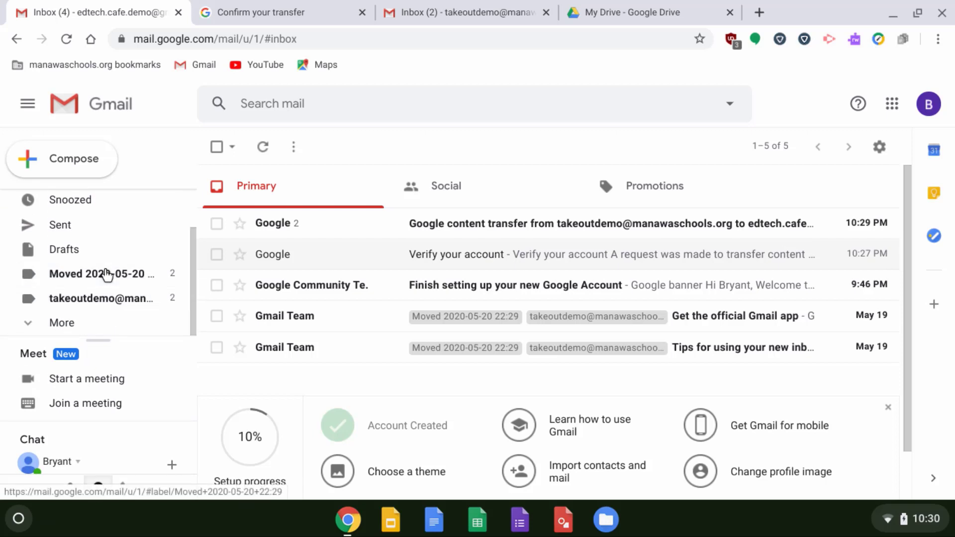
left_click(102, 273)
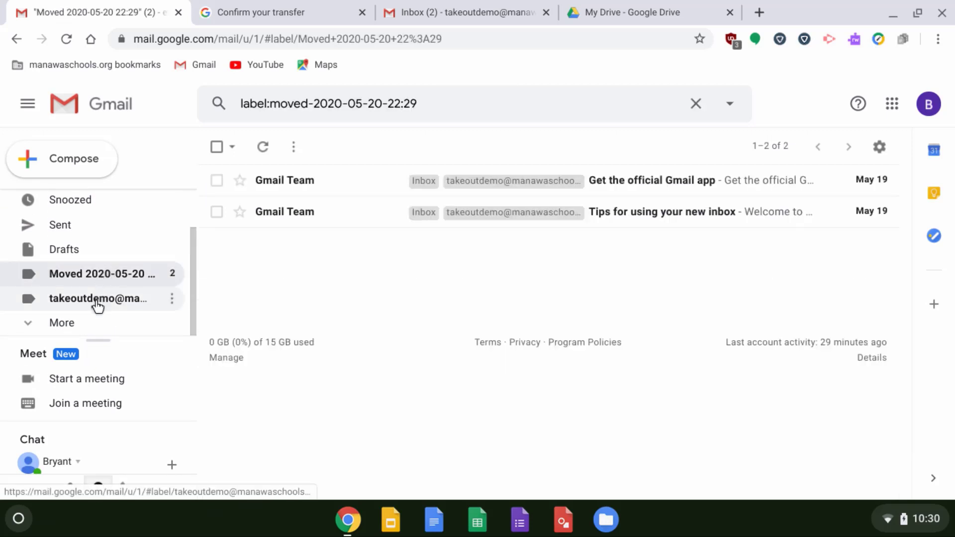
left_click(100, 299)
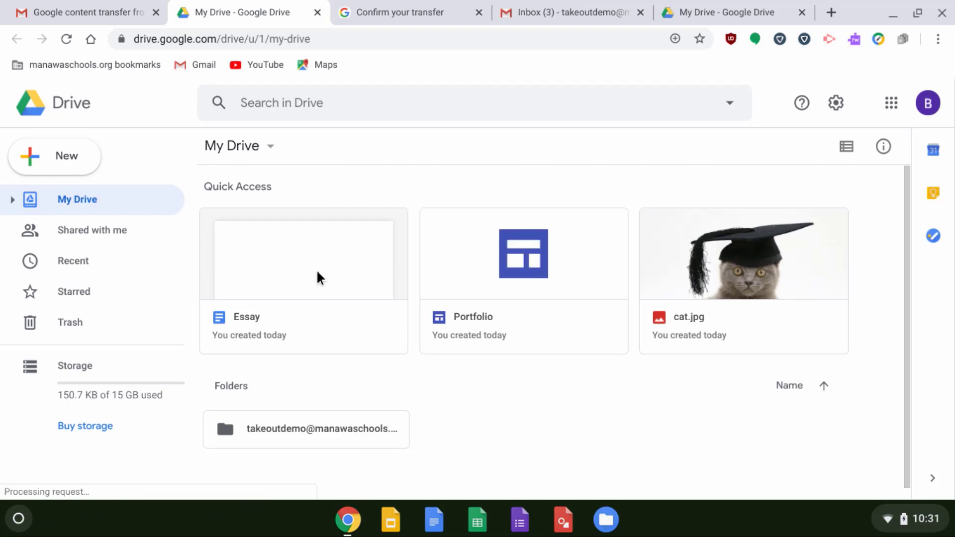
mouse_move(299, 382)
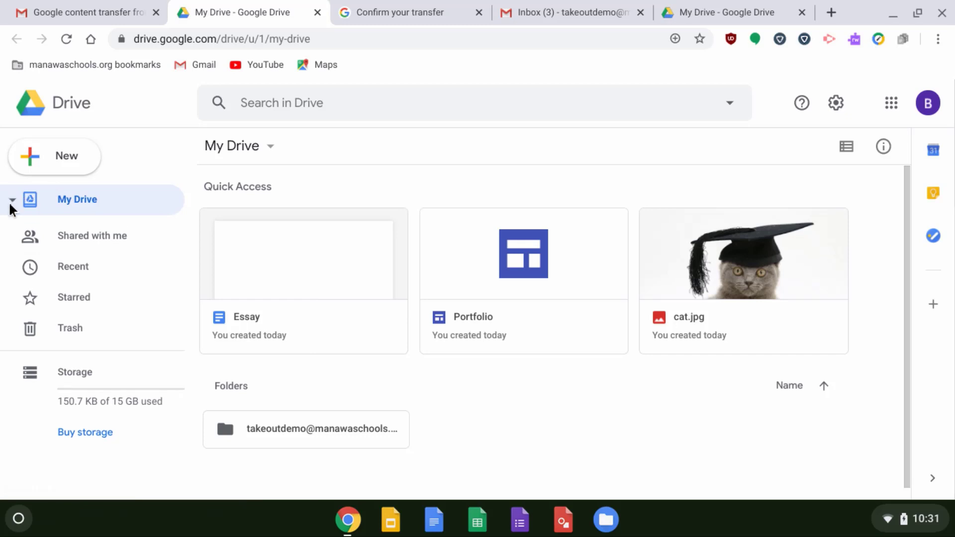
- Open the school-account folder under My Drive to see cat.jpg, Data and Essay
left_click(11, 199)
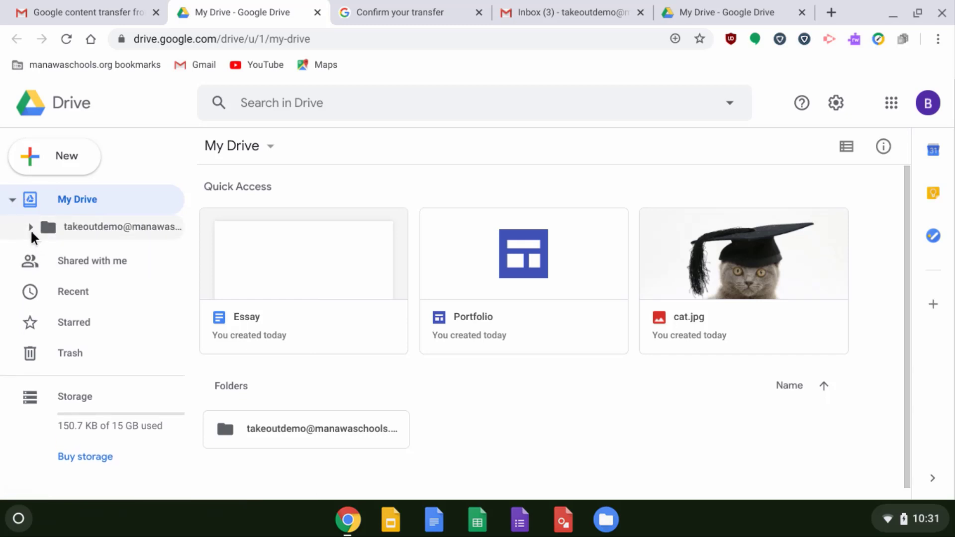
left_click(30, 227)
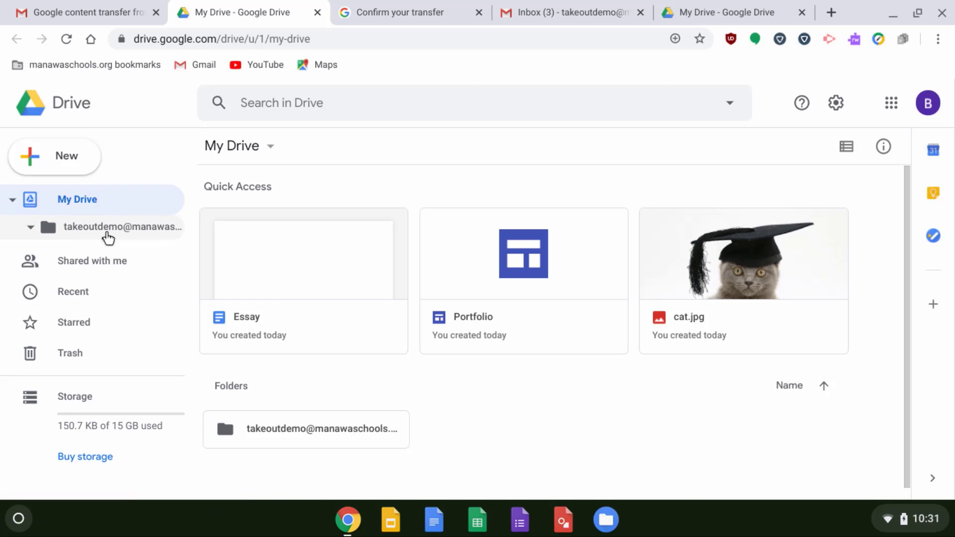
mouse_move(104, 226)
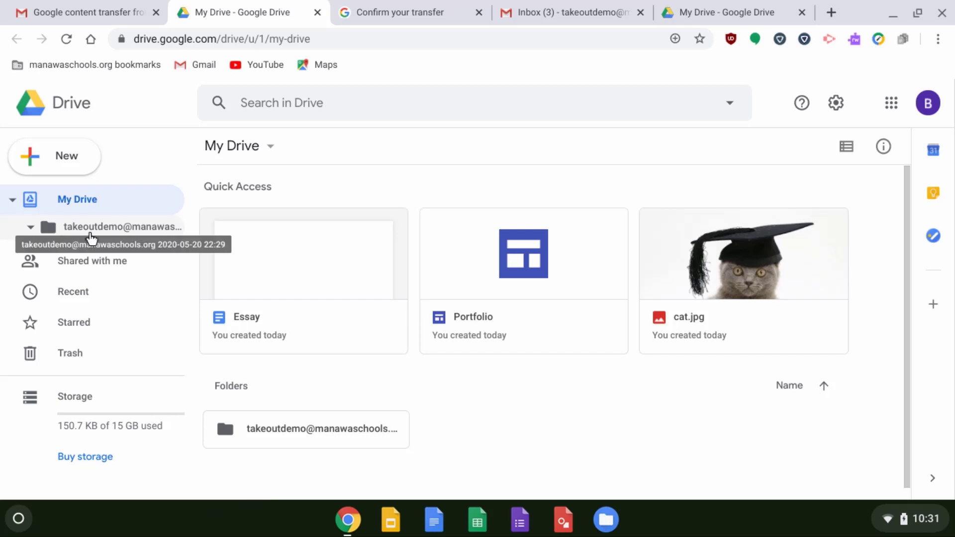
left_click(121, 227)
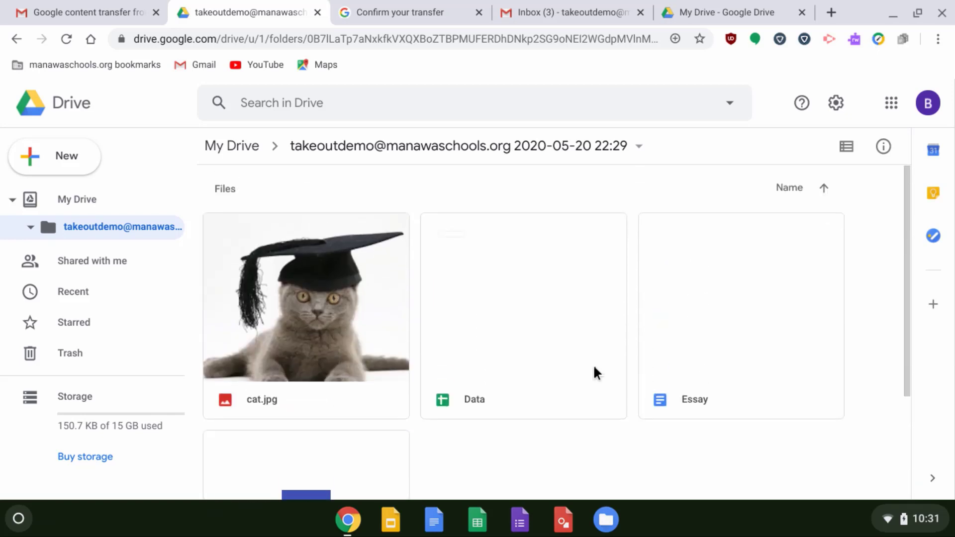
mouse_move(514, 265)
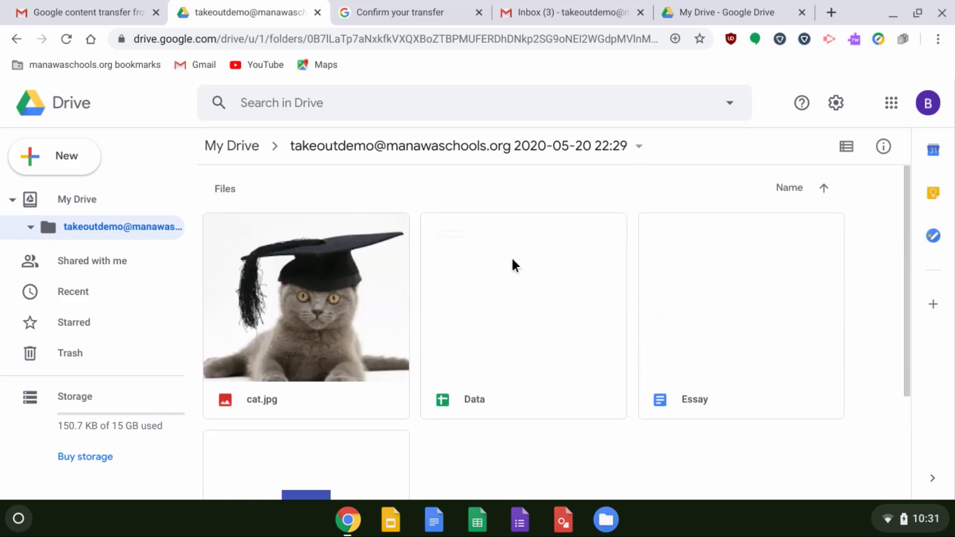
mouse_move(475, 201)
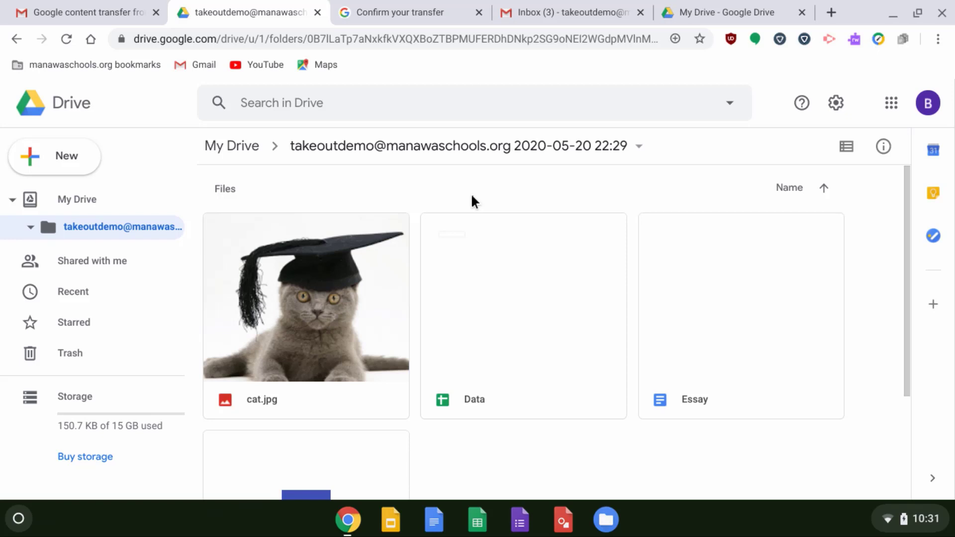